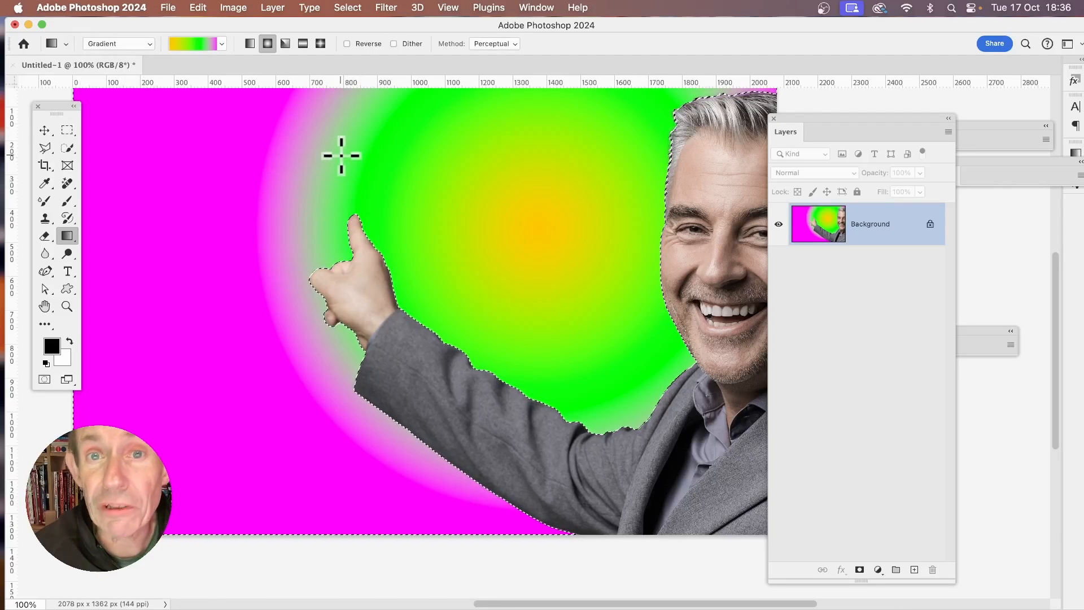
mouse_move(332, 148)
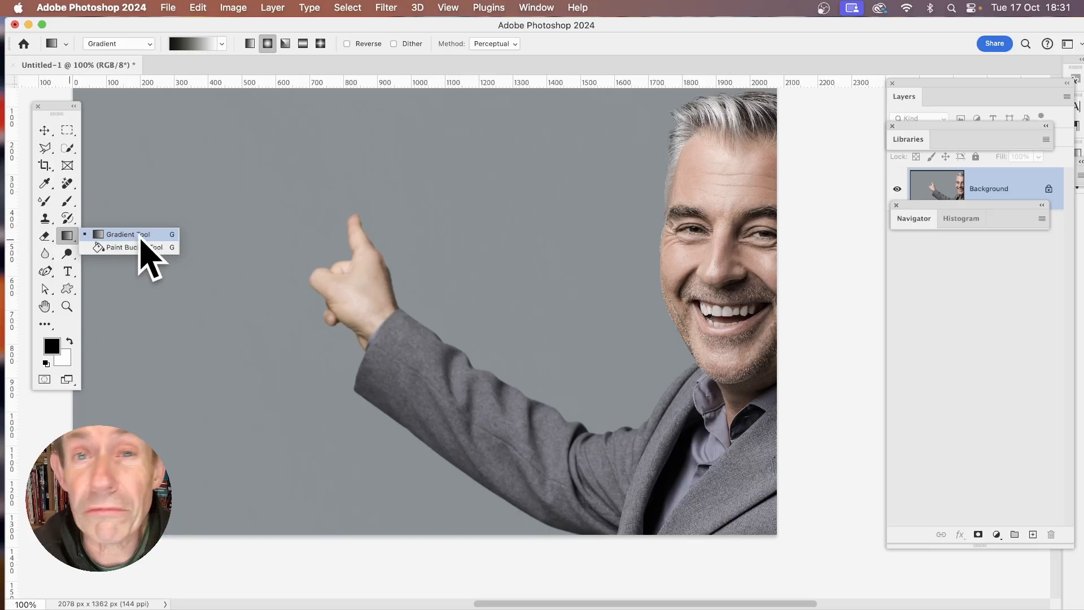
Pick the Gradient Tool, keep standard Gradient mode, and hover over the preset picker
click(123, 233)
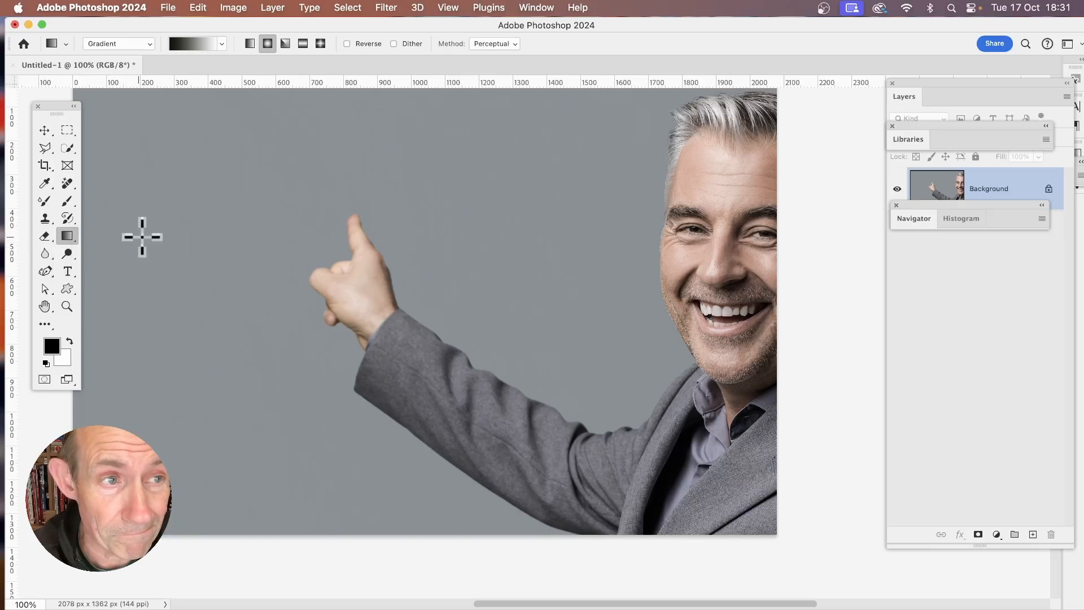
click(118, 44)
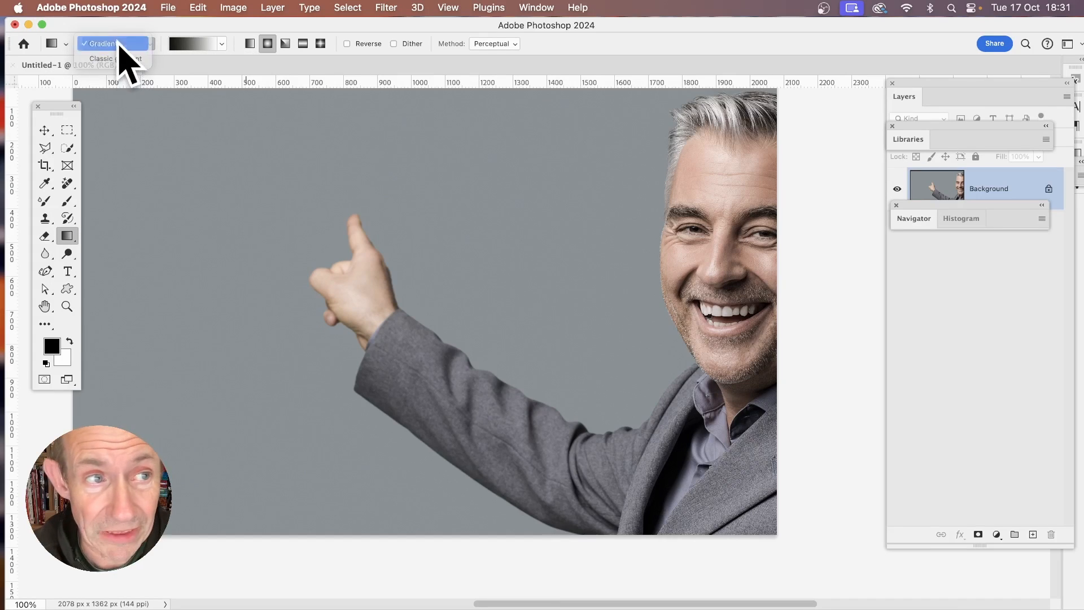
click(101, 43)
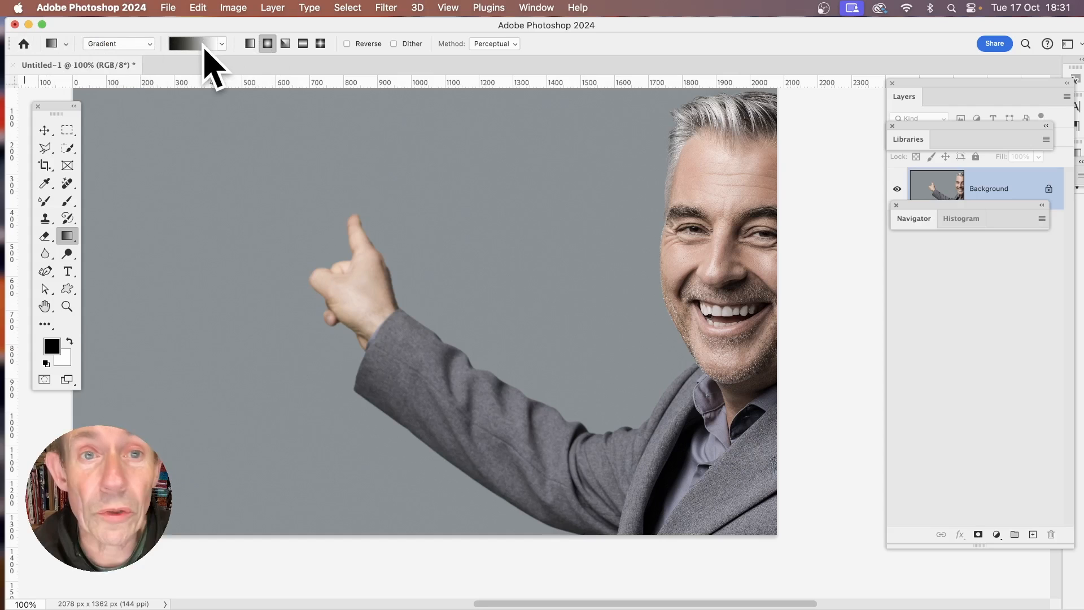
mouse_move(221, 44)
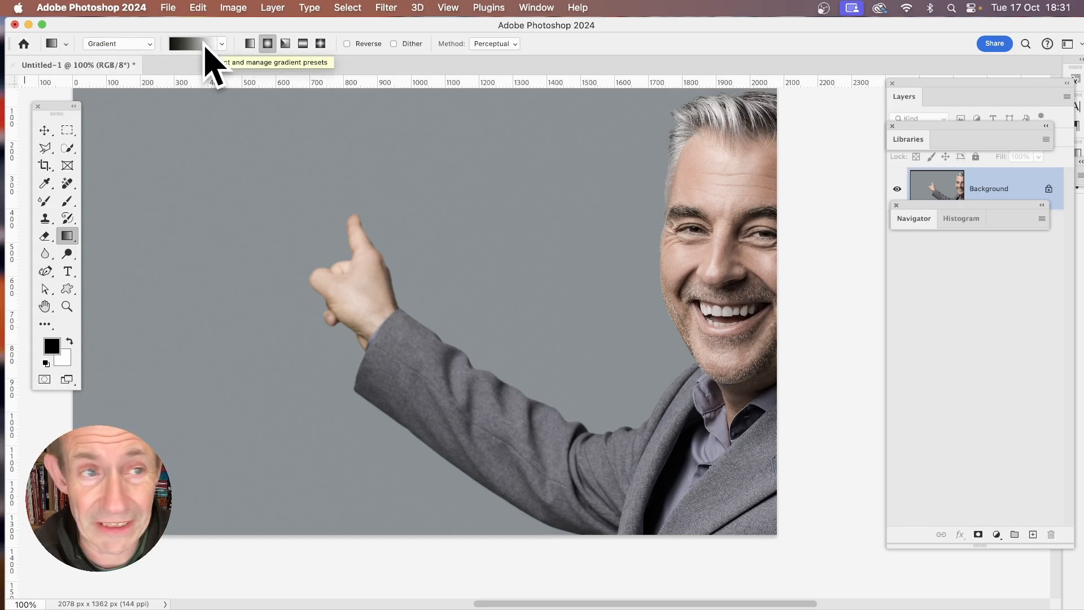
click(221, 44)
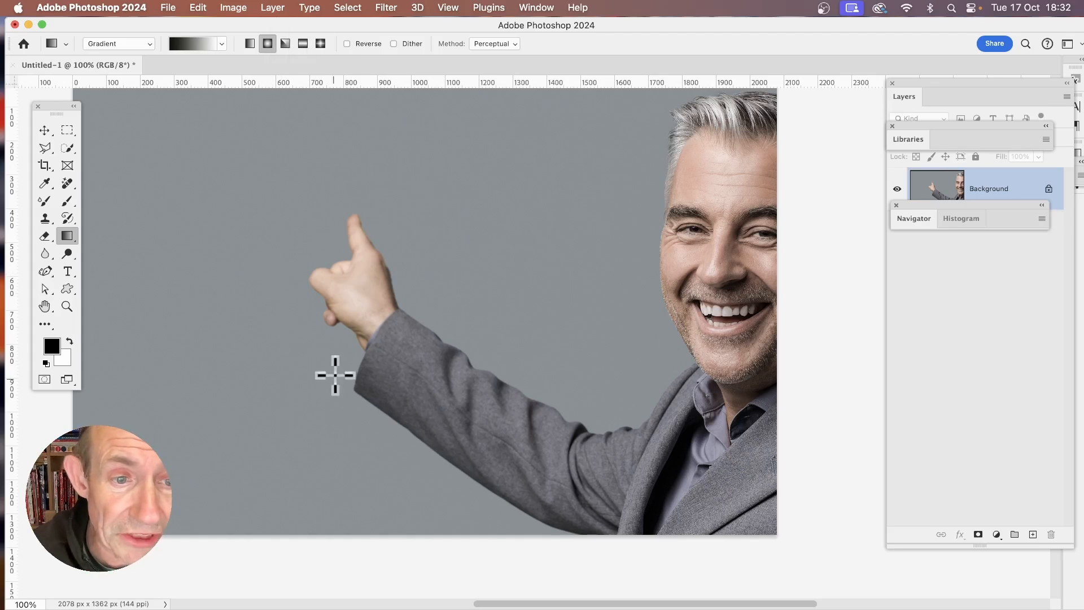
drag(307, 306, 400, 380)
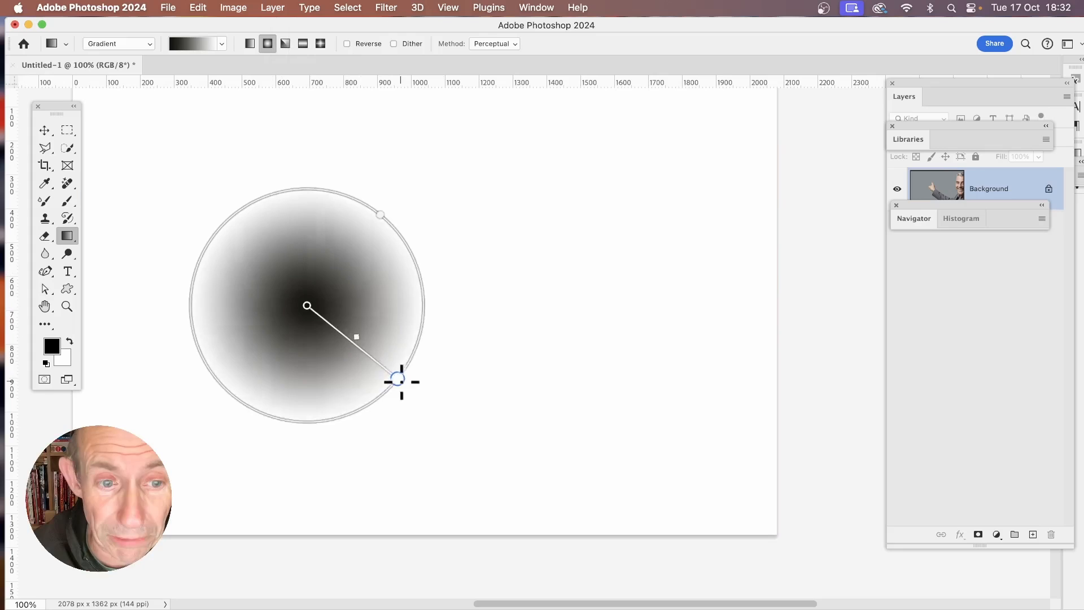
drag(401, 379, 464, 420)
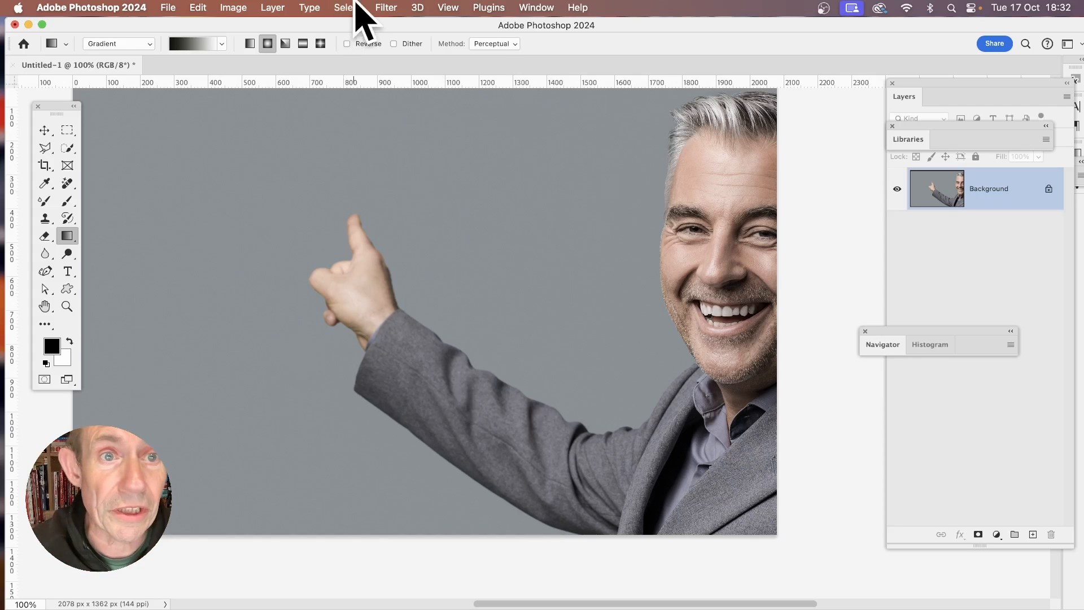
Use Select > Subject on the pointing man, then Select > Inverse for the background
click(346, 7)
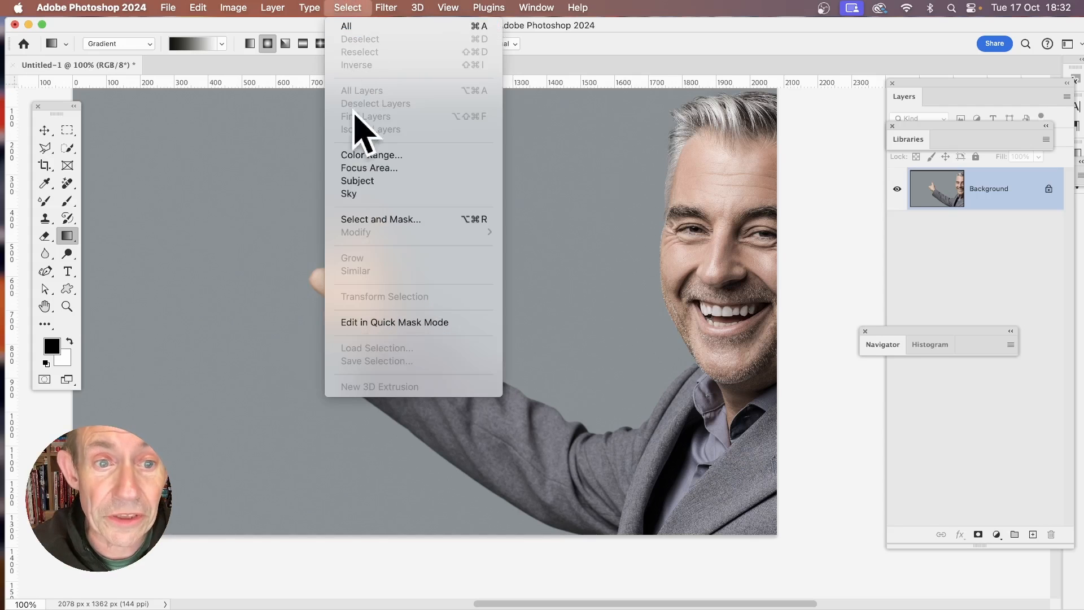
click(348, 7)
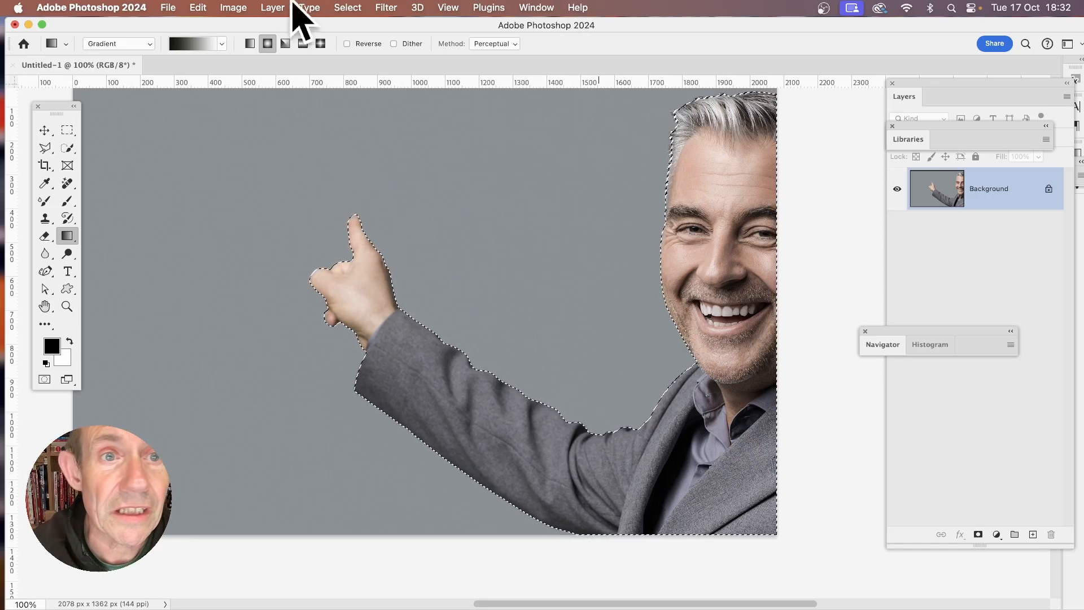
click(346, 7)
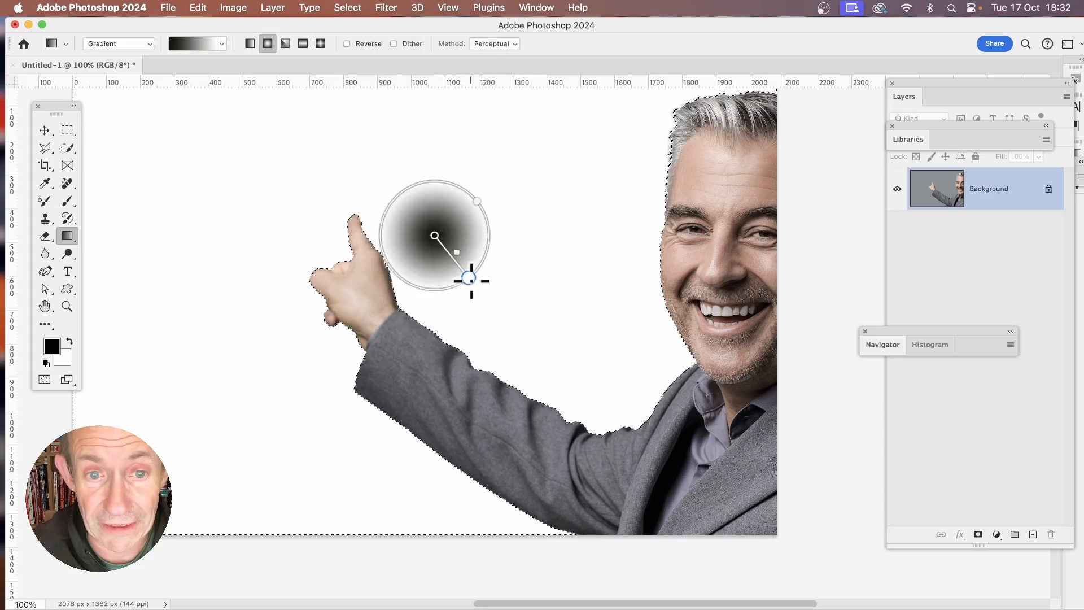
Drag a radial Gradient Fill across the background and move its centre beside the pointing finger
drag(435, 236, 717, 478)
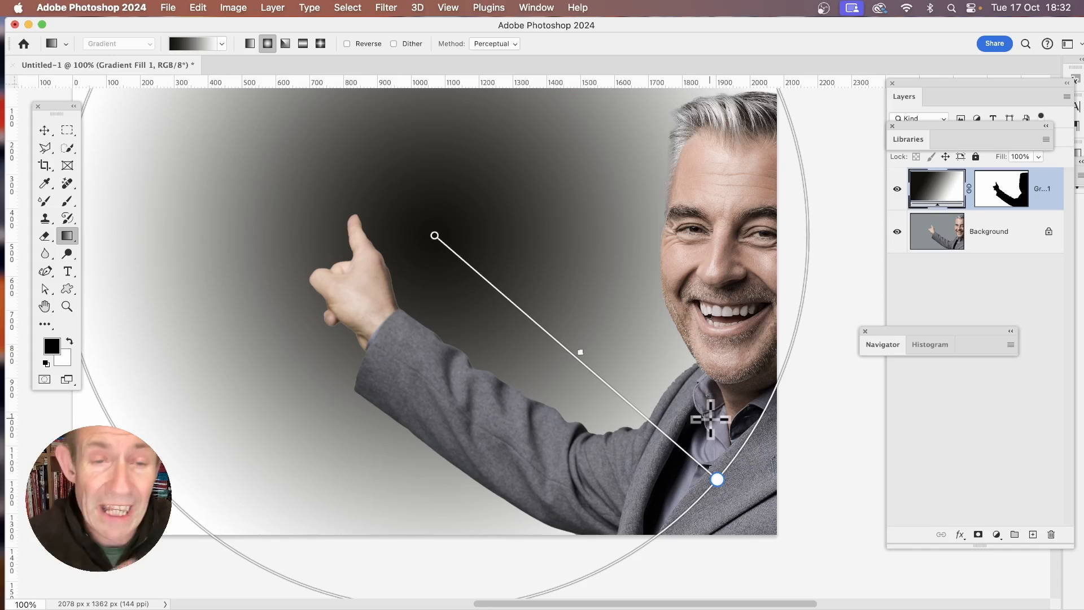
mouse_move(443, 270)
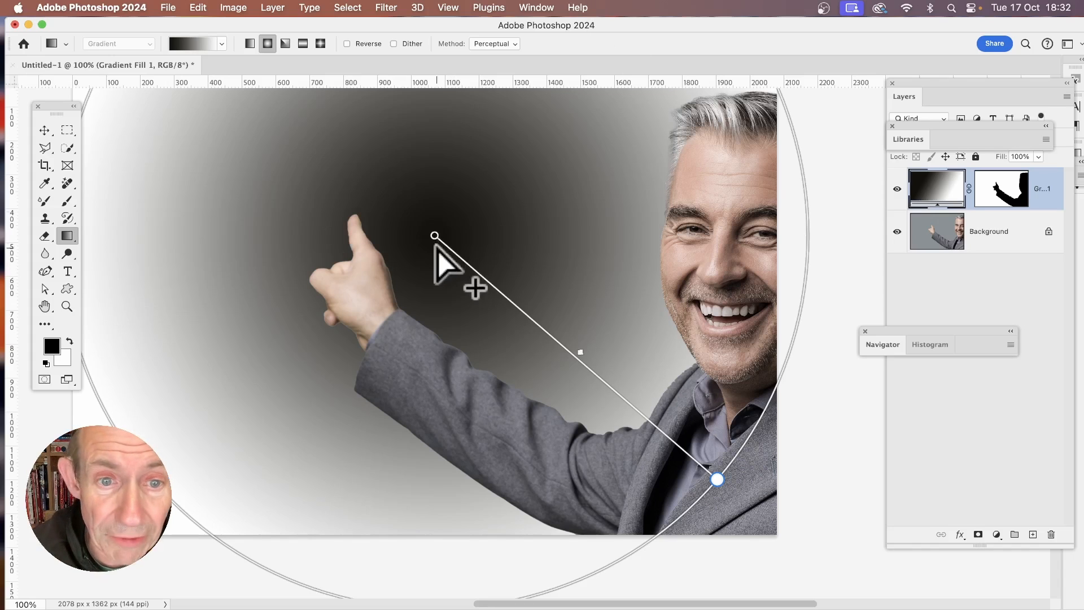
drag(436, 237, 461, 247)
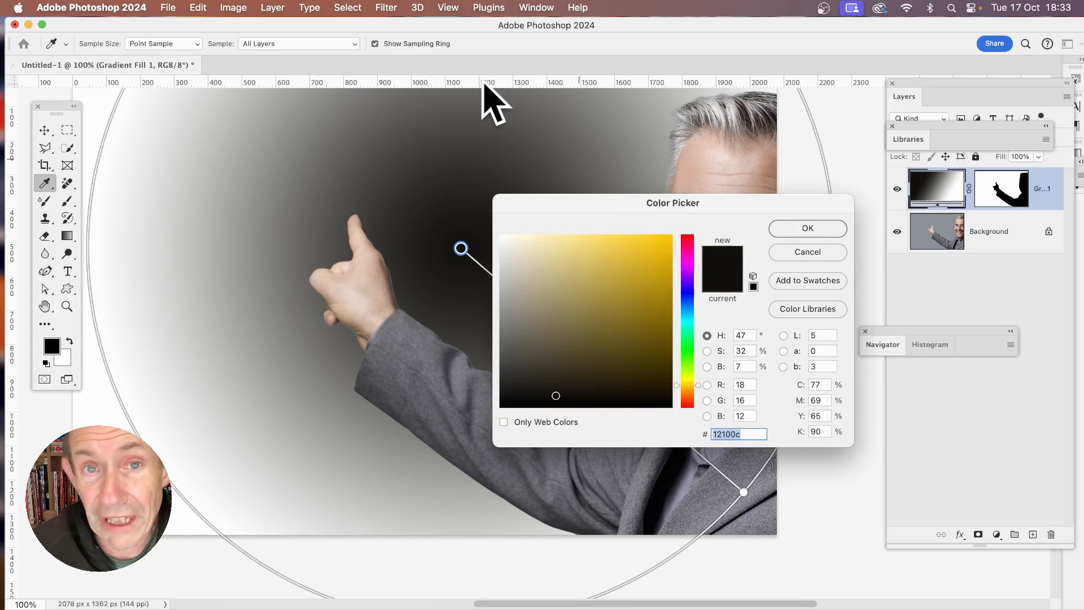
Set the gradient's centre colour stop to yellow #ffc800
click(681, 230)
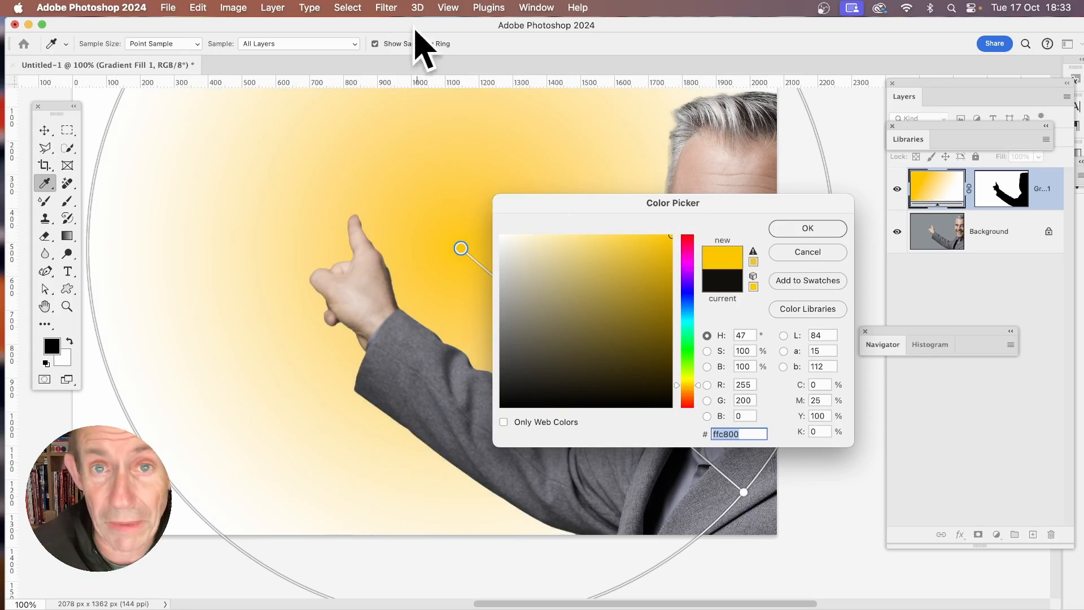
click(807, 229)
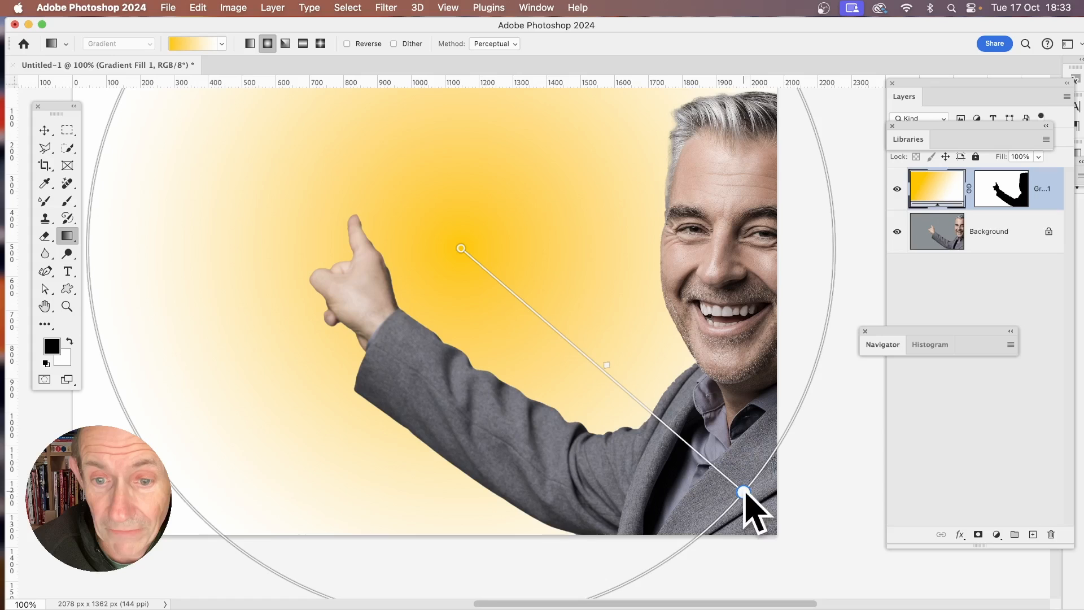
mouse_move(588, 377)
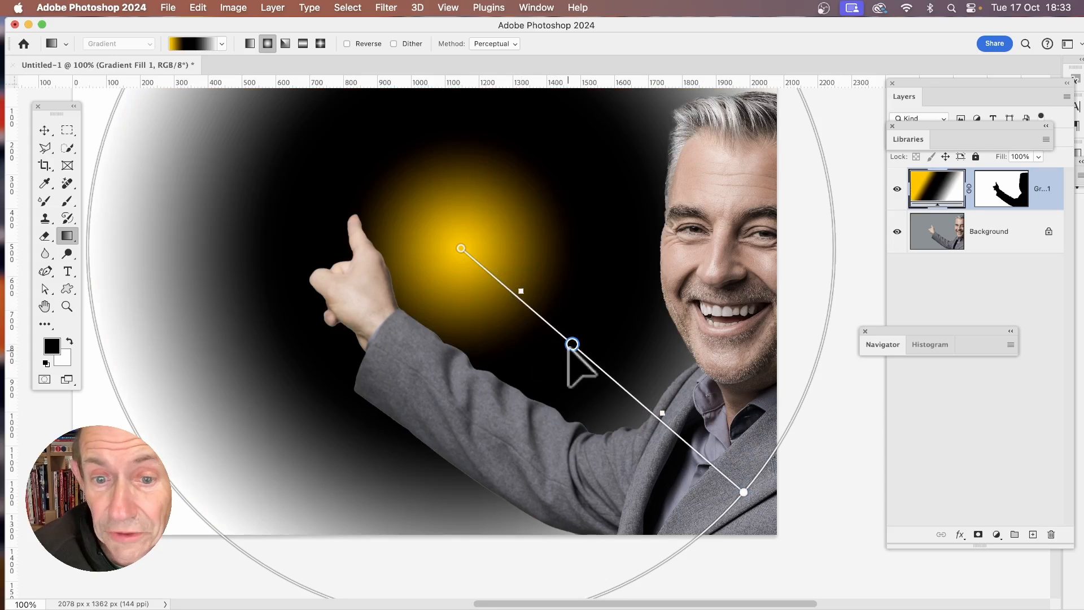
Drag the black middle stop farther out and recolour it red
drag(573, 344, 601, 371)
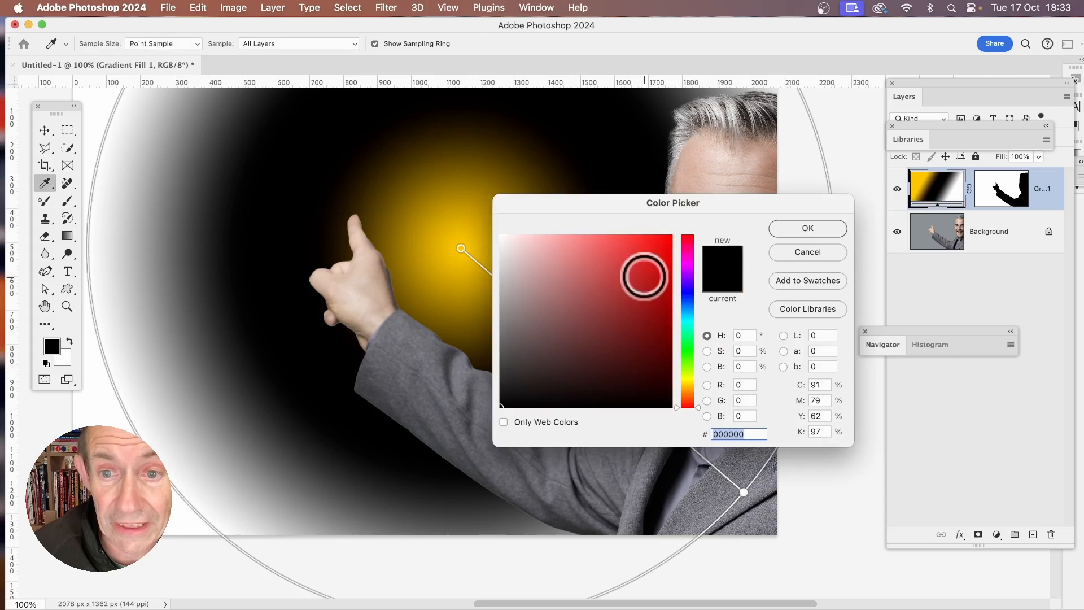
click(806, 228)
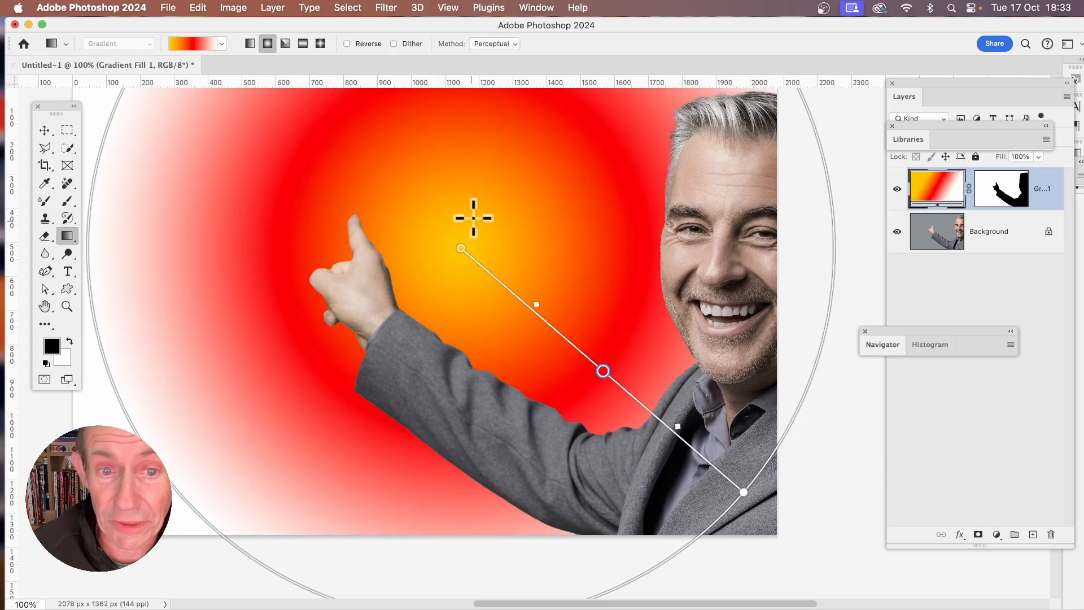
mouse_move(363, 235)
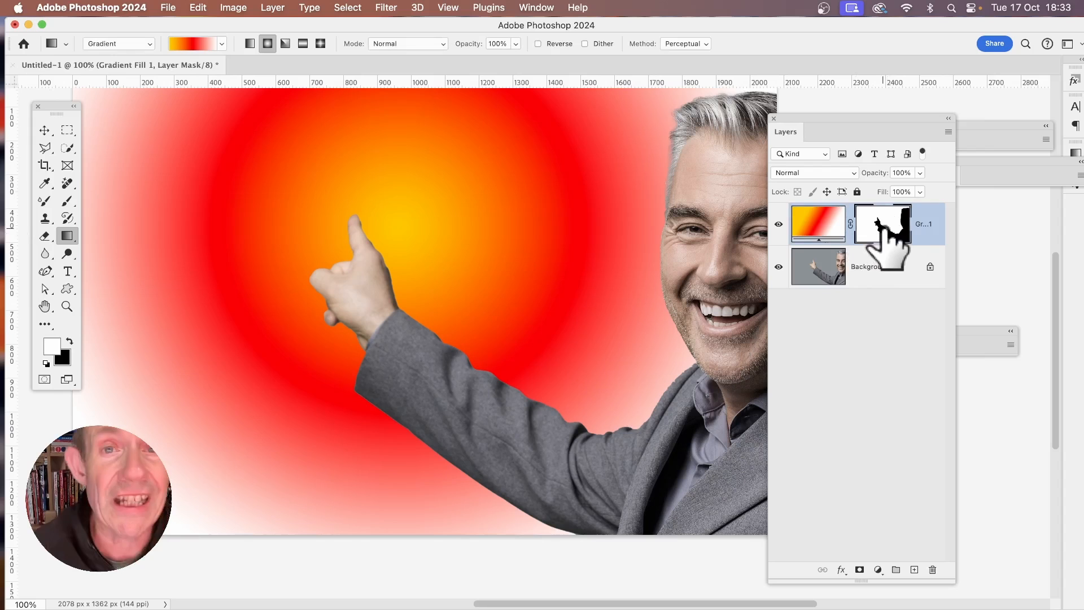
mouse_move(883, 231)
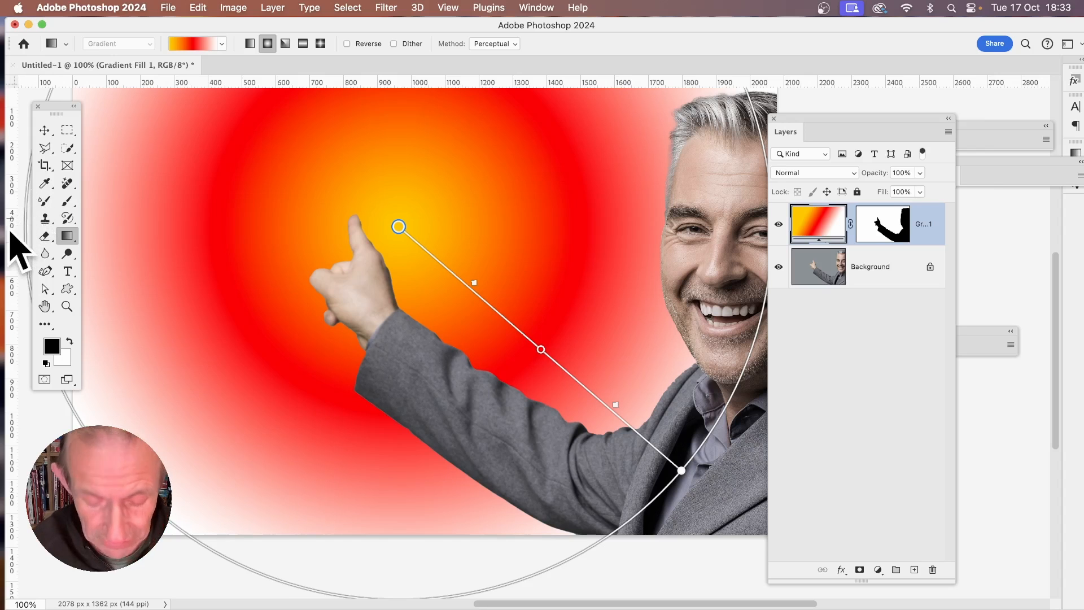
With the gradient fill removed and the grey background still selected, choose the Gradient Tool
click(193, 43)
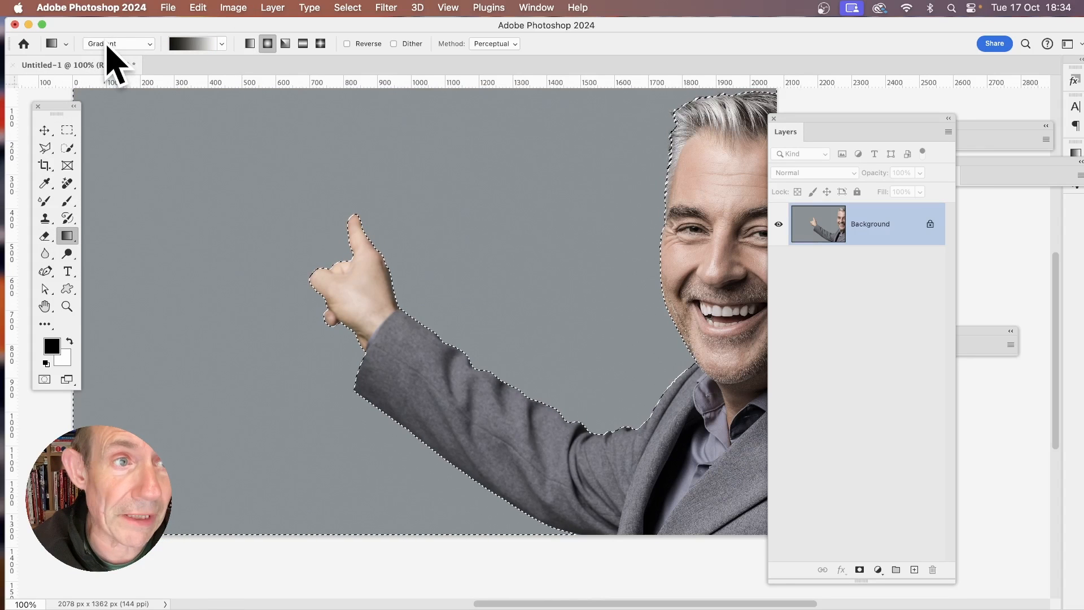
Choose Classic gradient mode in the options bar and open the Gradient Editor
click(118, 43)
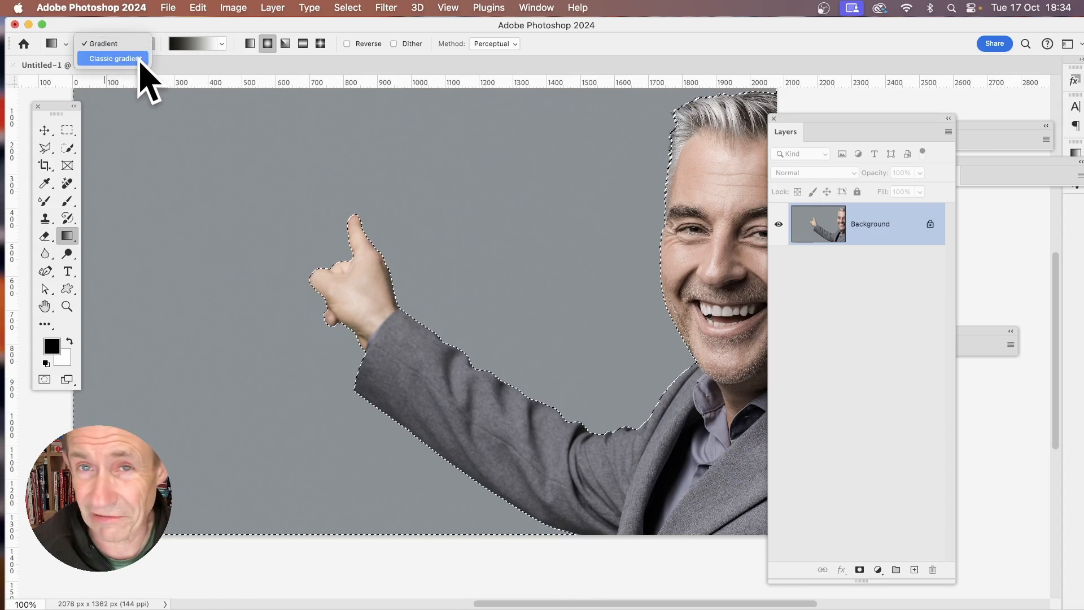
click(115, 58)
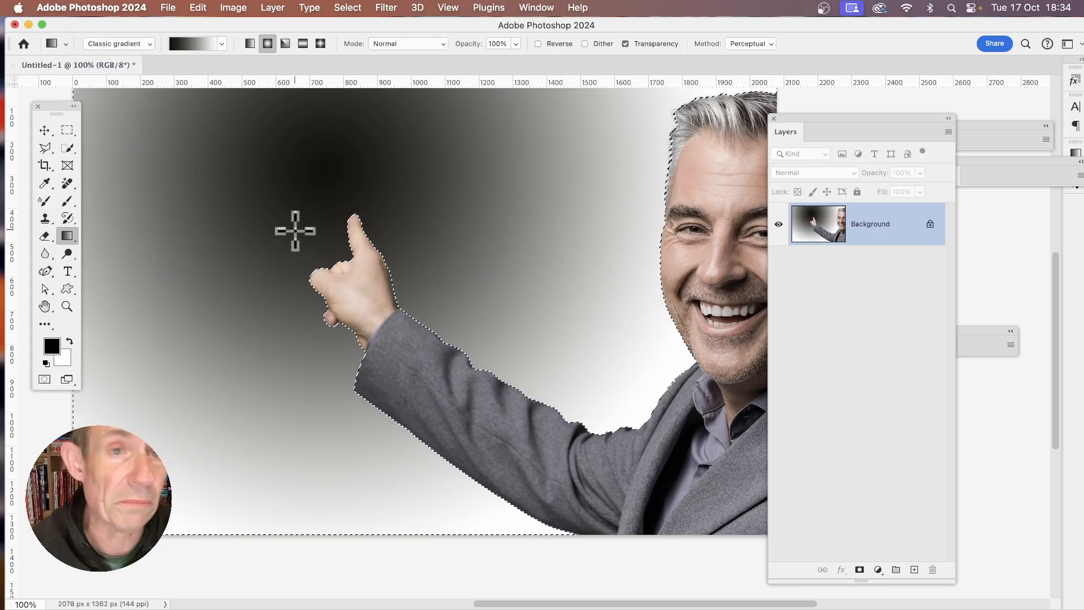
mouse_move(164, 136)
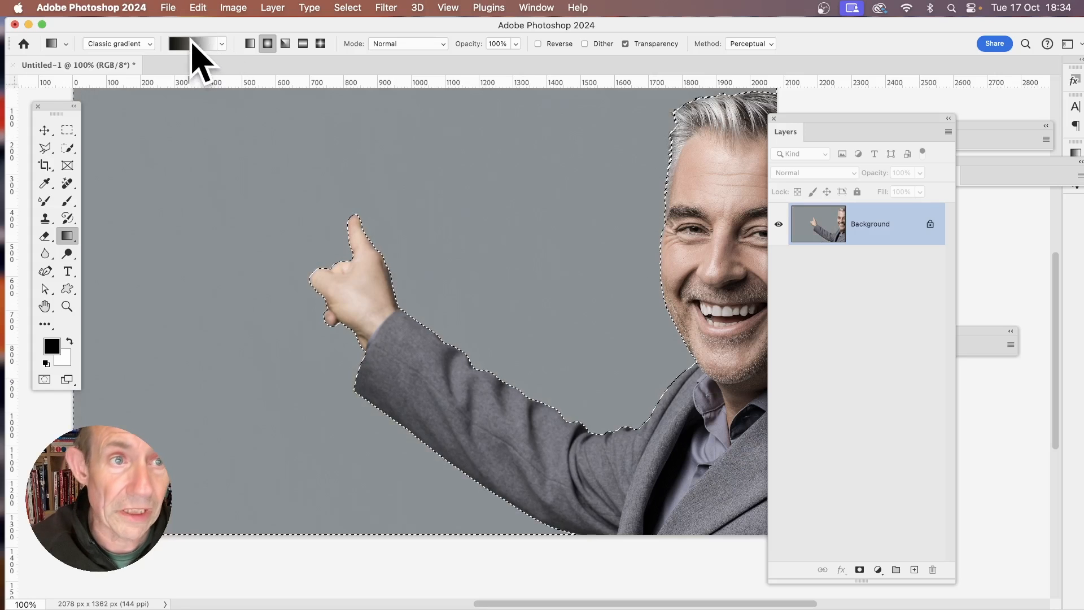
click(192, 44)
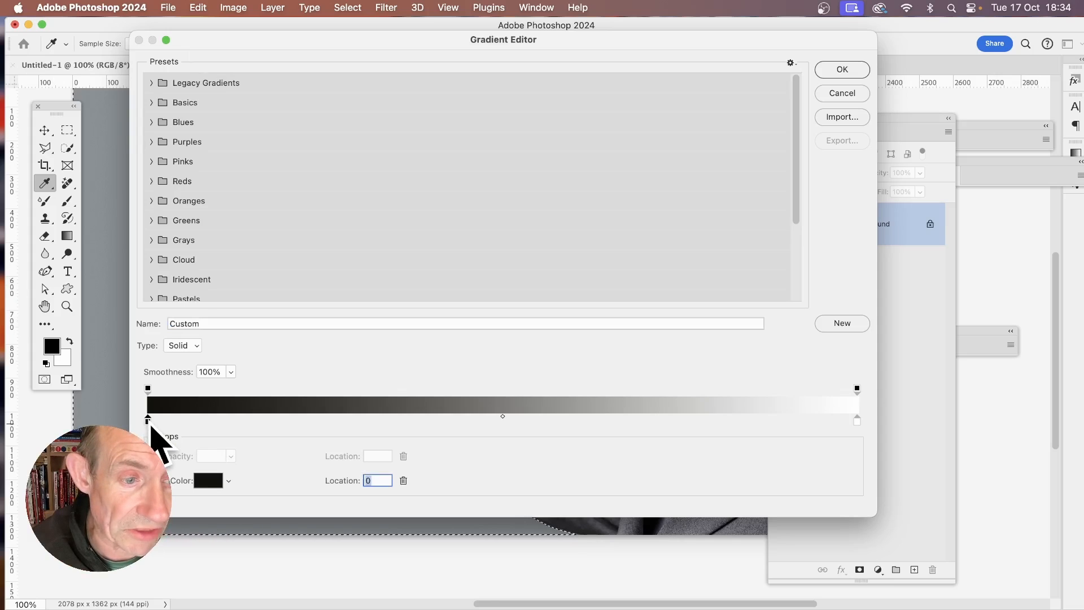
Set the gradient's starting colour stop to yellow #ffc800
click(209, 480)
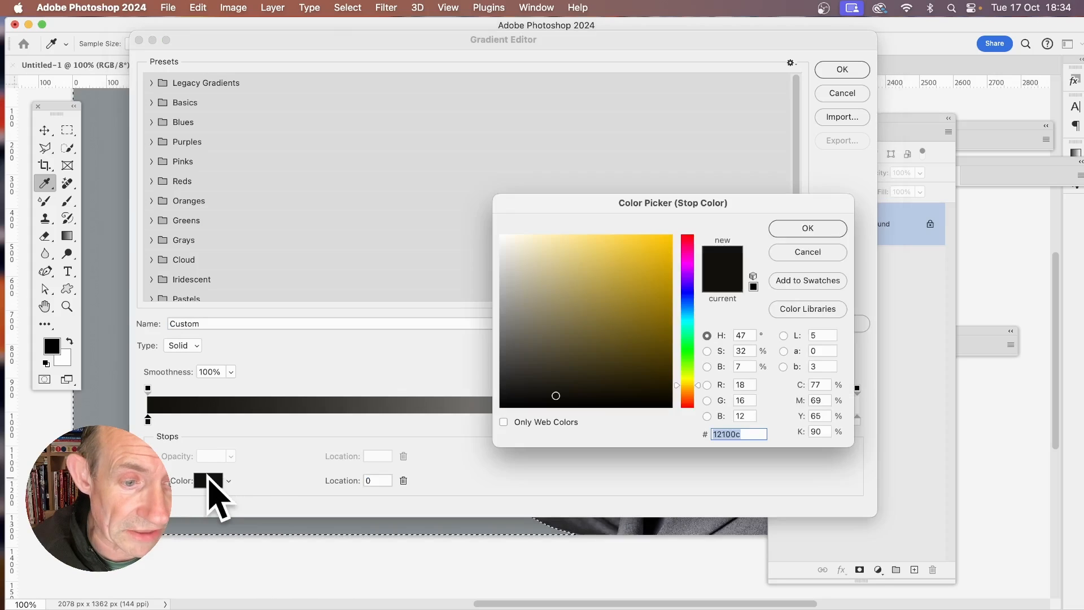
text(ffc800)
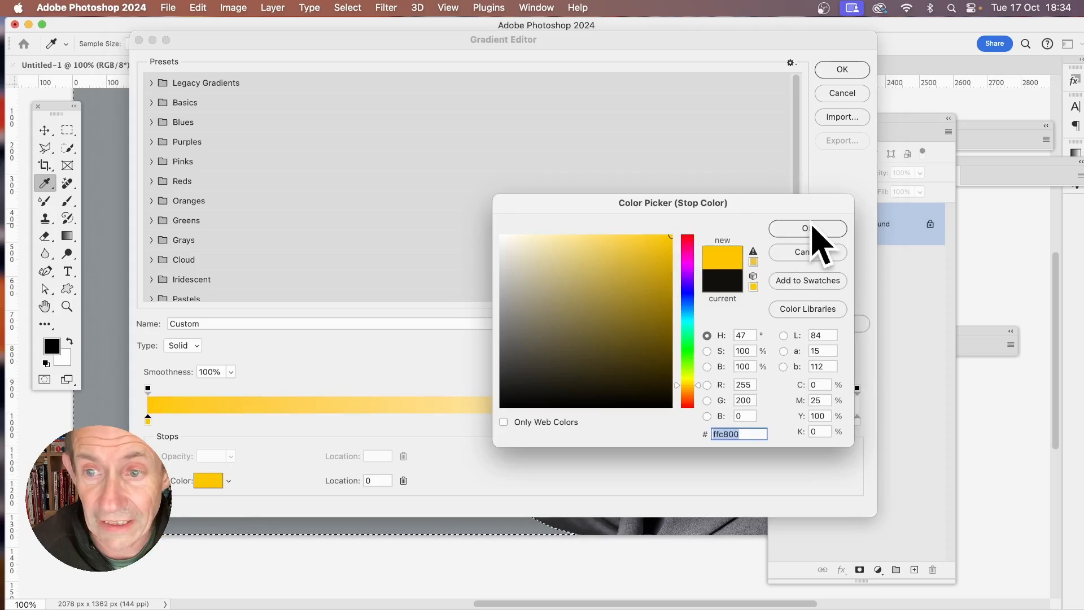
click(806, 228)
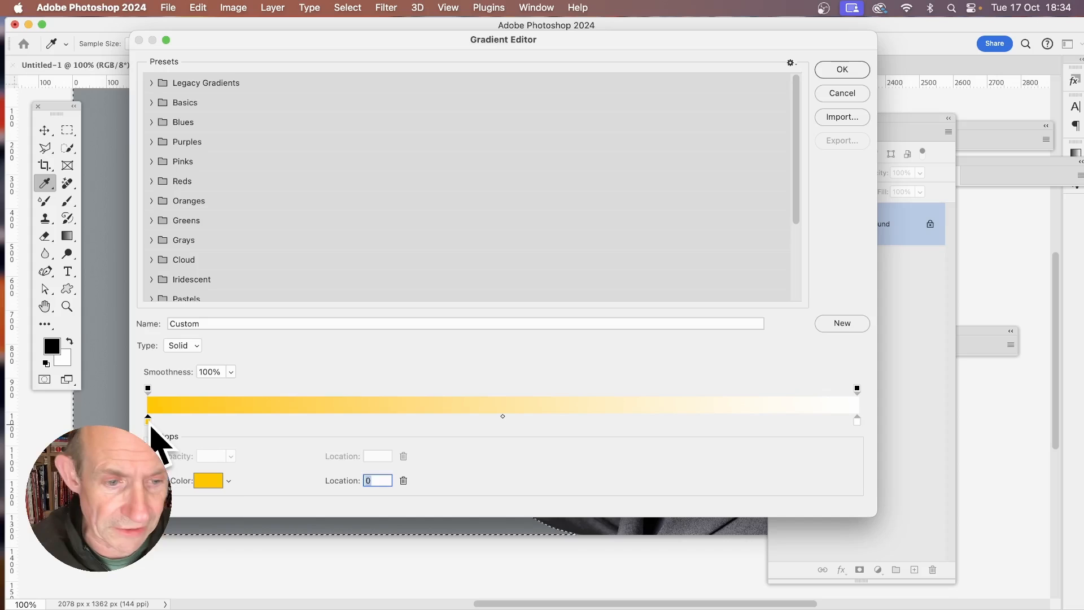
click(230, 481)
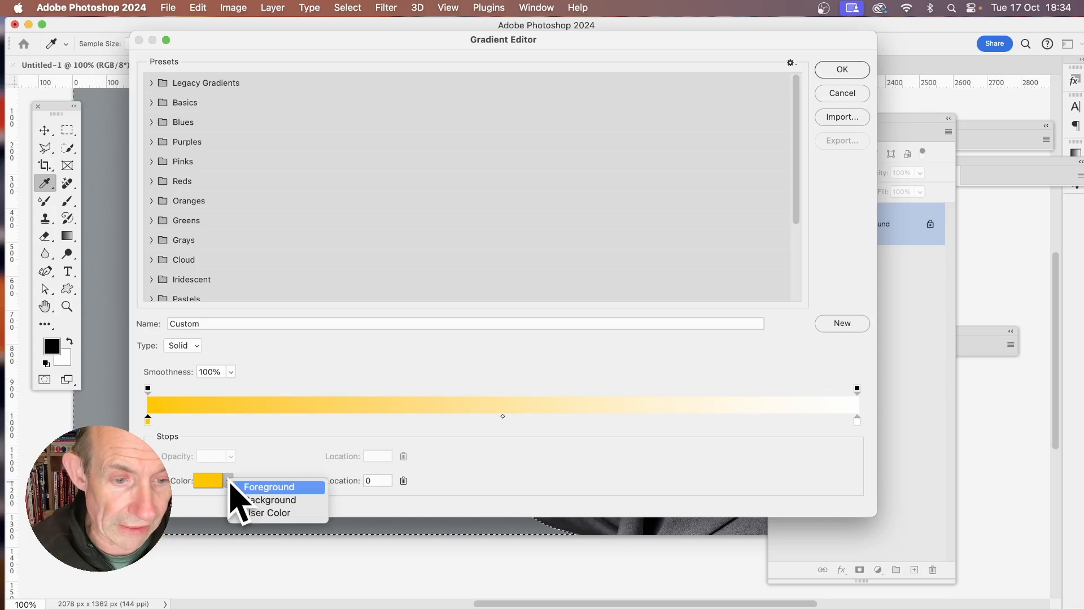
mouse_move(270, 499)
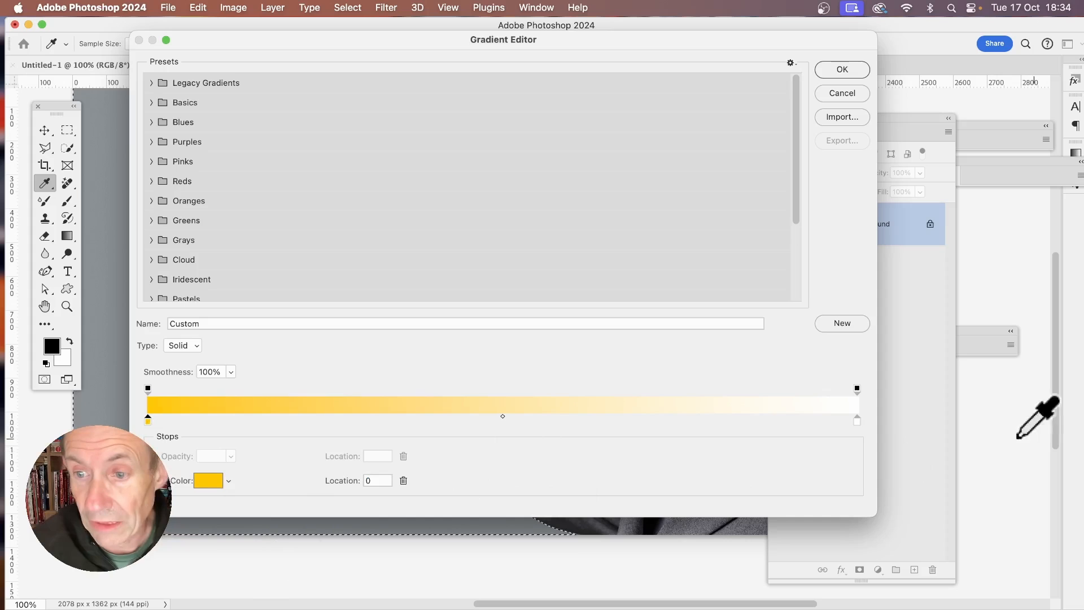
click(857, 419)
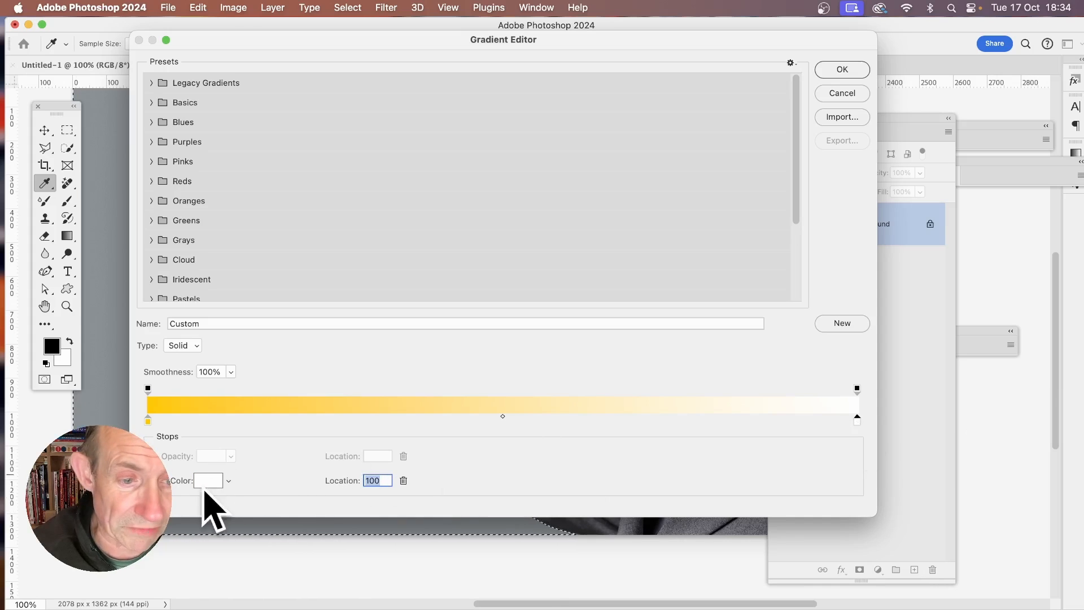
Set the end stop to magenta ff00ff and add a black stop at 66%
click(209, 480)
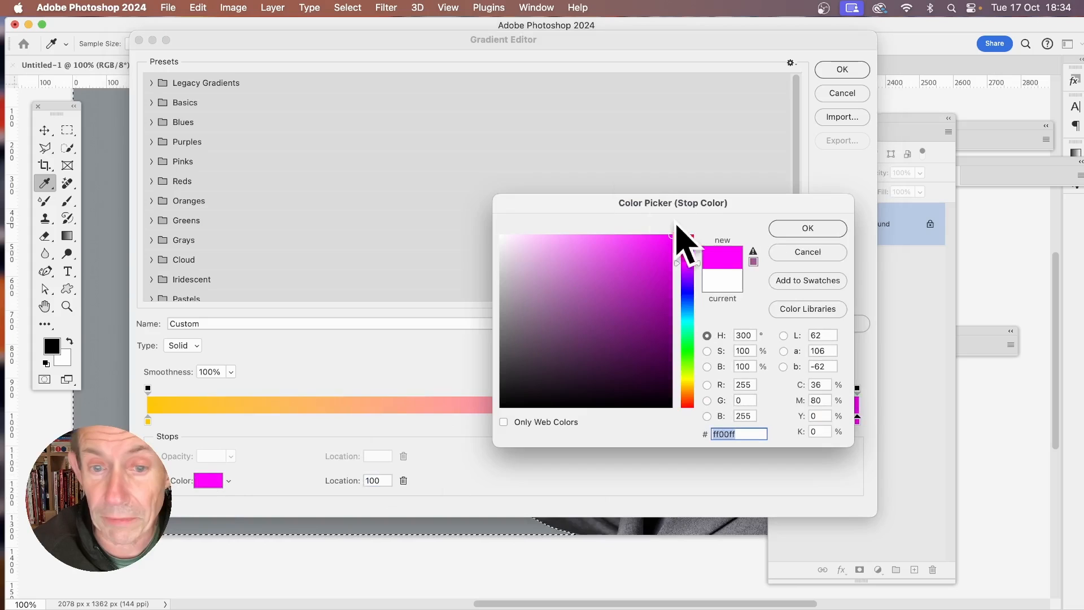
click(806, 228)
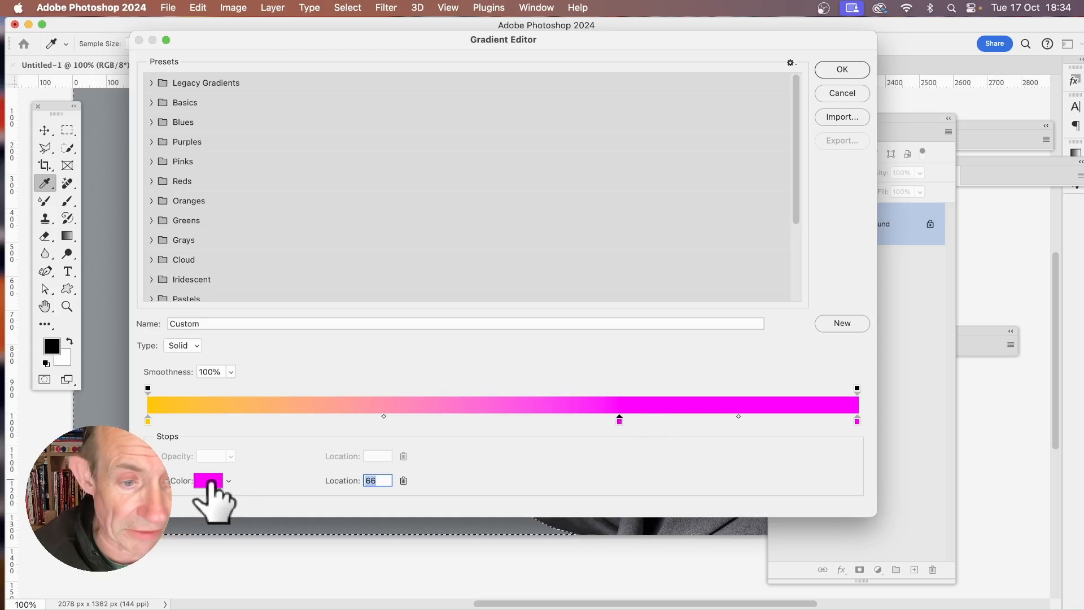
click(208, 480)
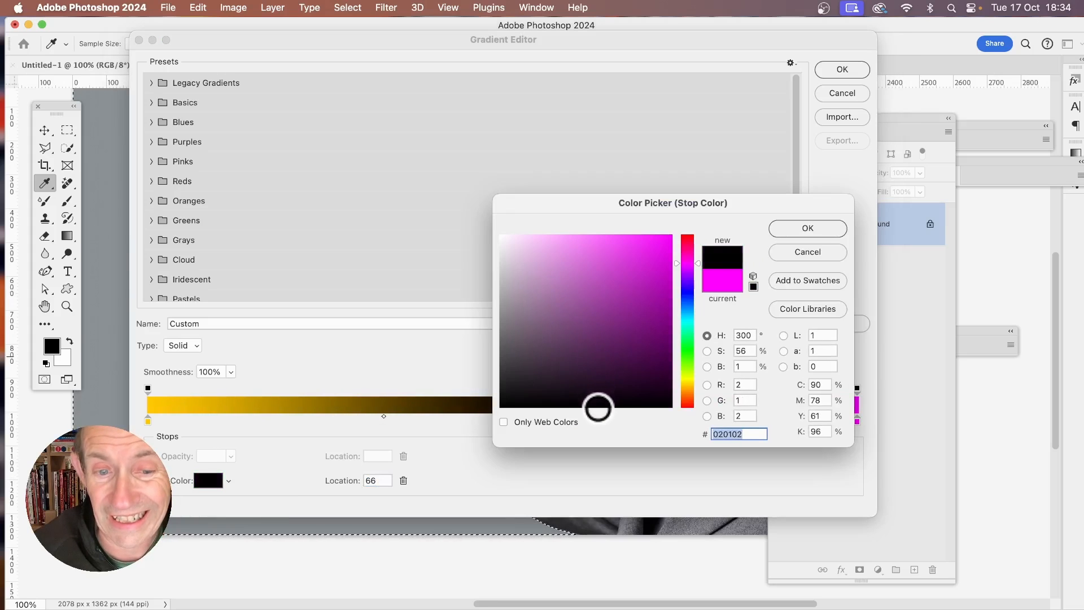
click(806, 228)
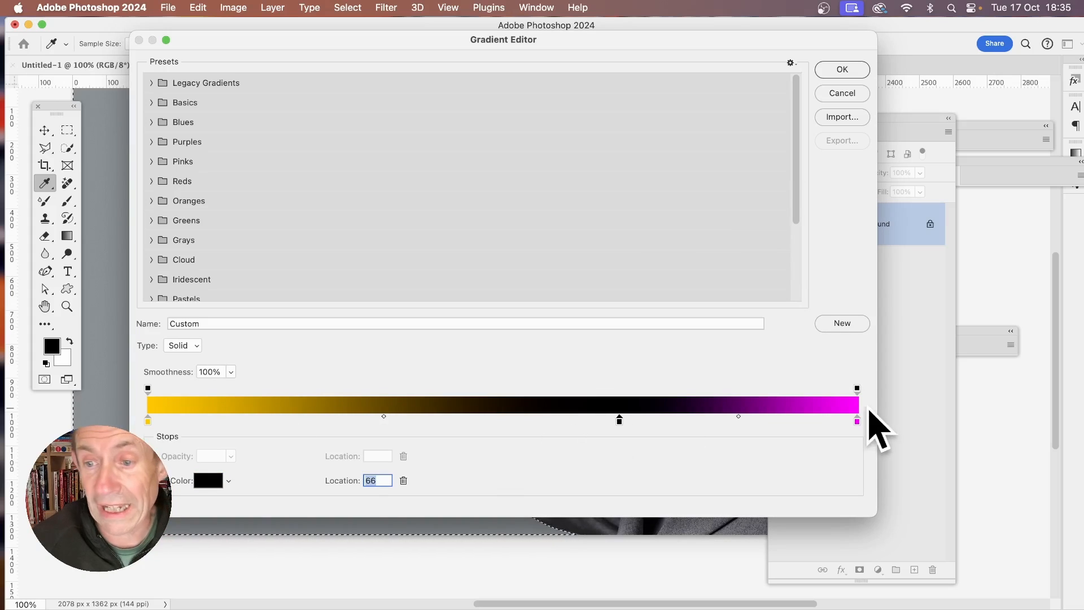
Move the middle stop to 65%, colour it bright green, and accept the gradient
drag(619, 419, 513, 420)
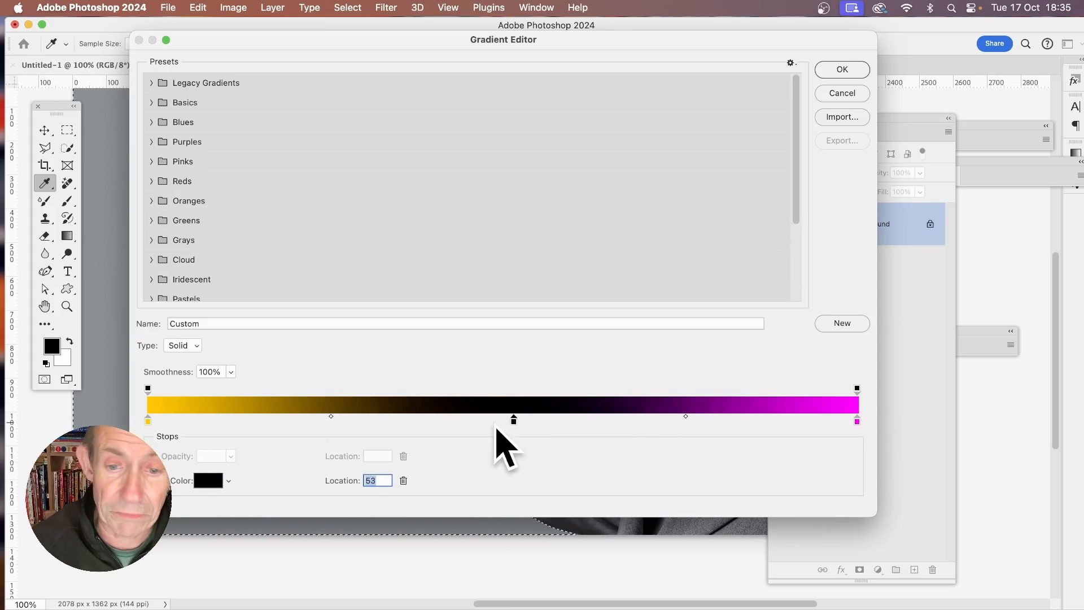
drag(514, 420, 610, 419)
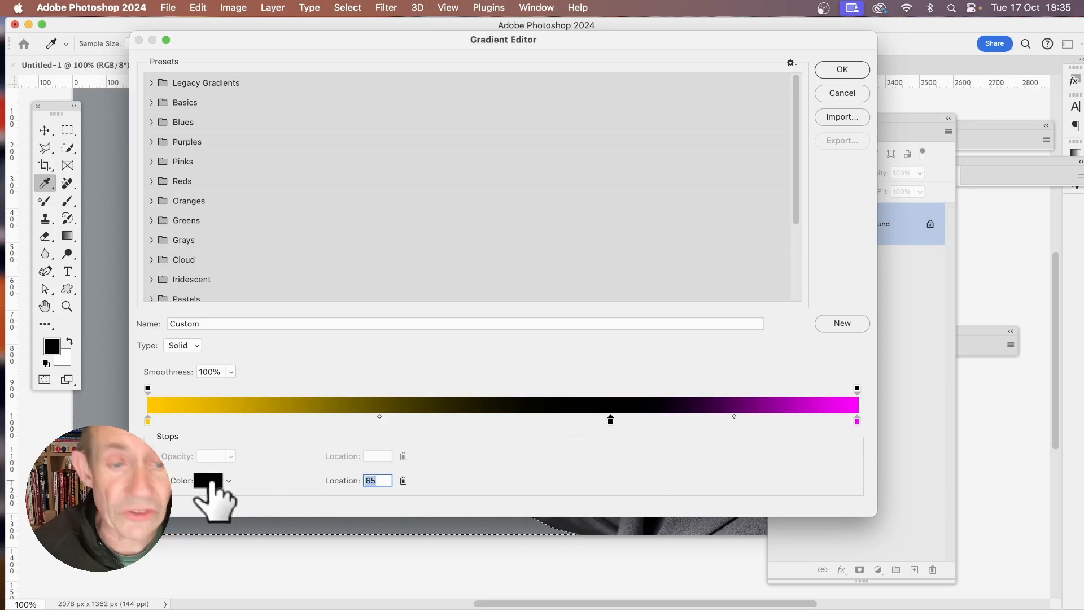
click(207, 480)
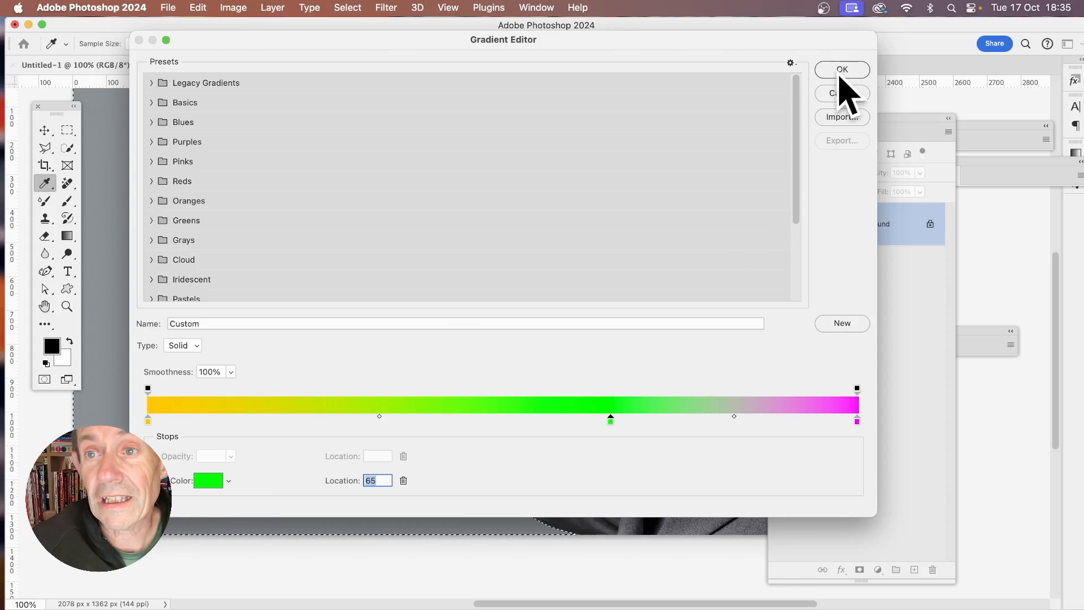
click(841, 69)
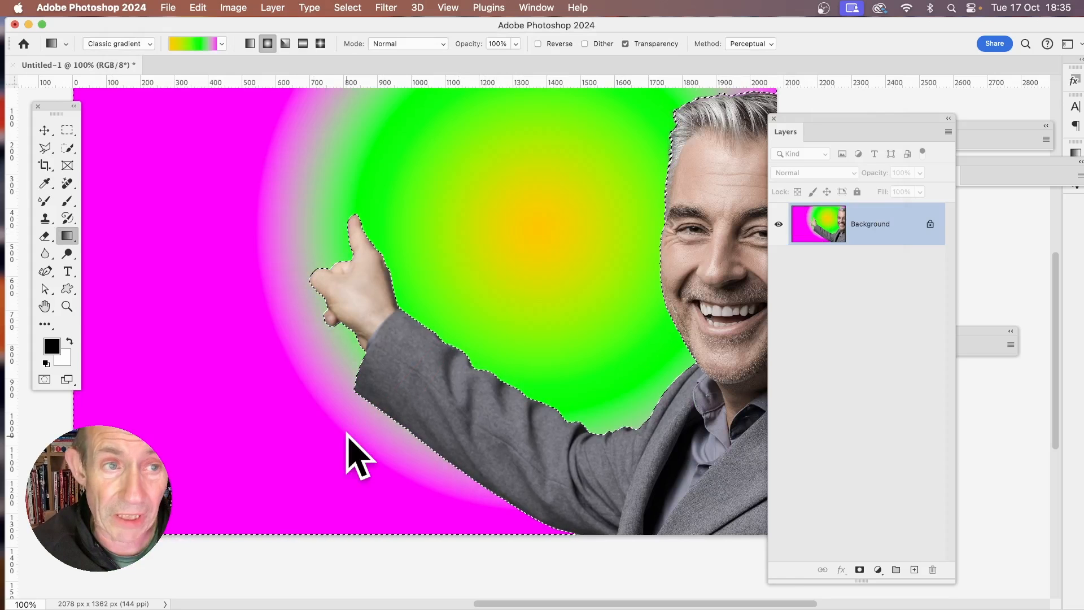
Reopen the Gradient Editor on the yellow-green-magenta gradient after the radial fill
click(194, 43)
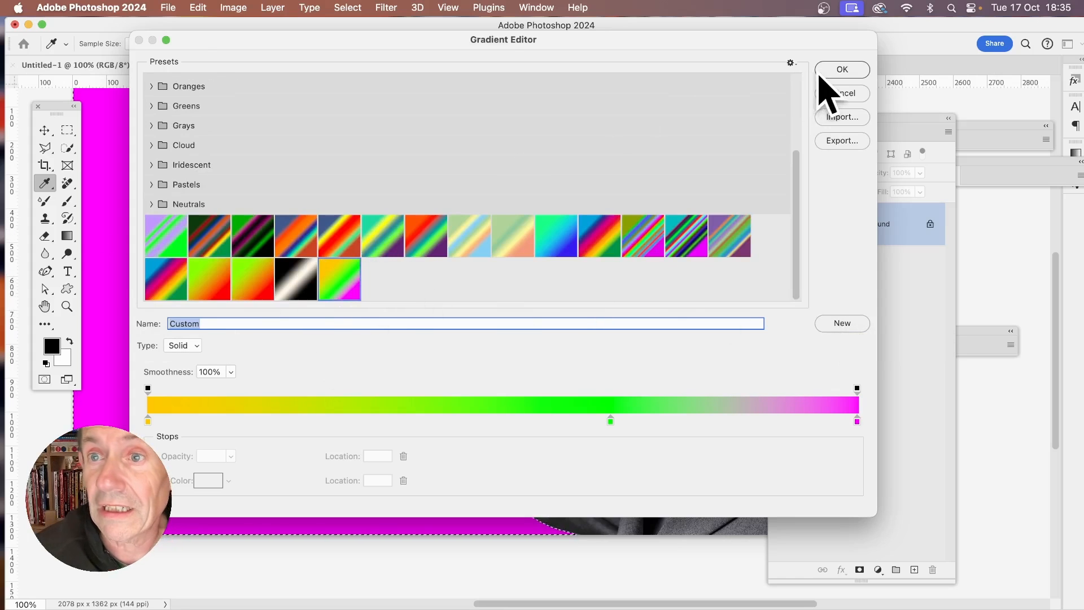
Close the Gradient Editor once the yellow-green-magenta preset is added
click(841, 69)
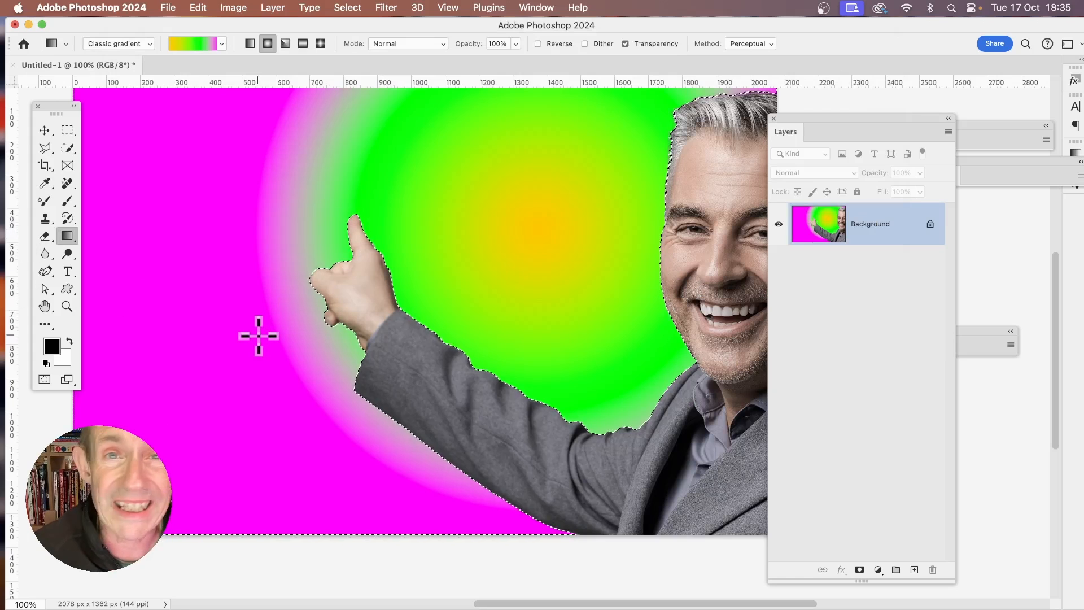